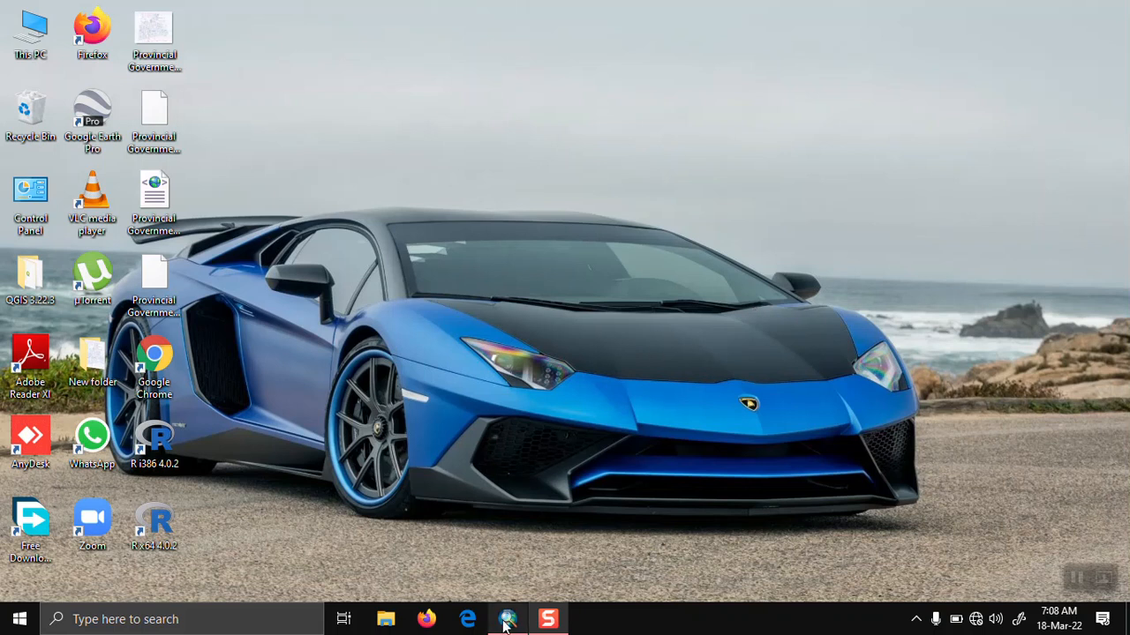
# Step: Bring up the PCSIR Employees Cooperative Housing Society map with its scanned plan raster
pyautogui.click(508, 618)
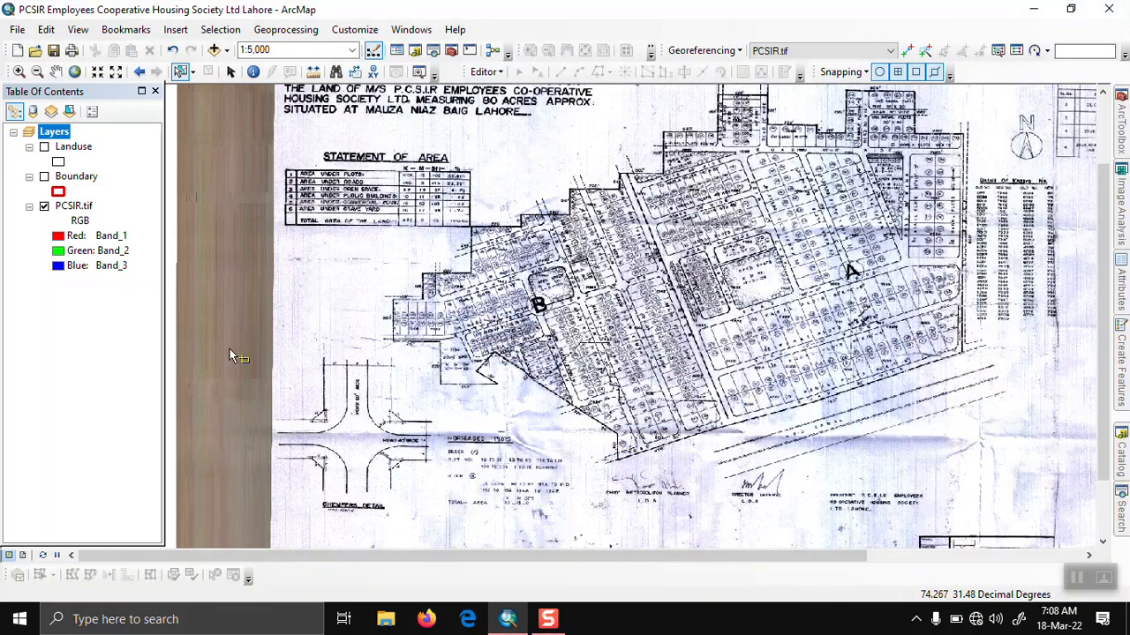
pyautogui.moveTo(339, 327)
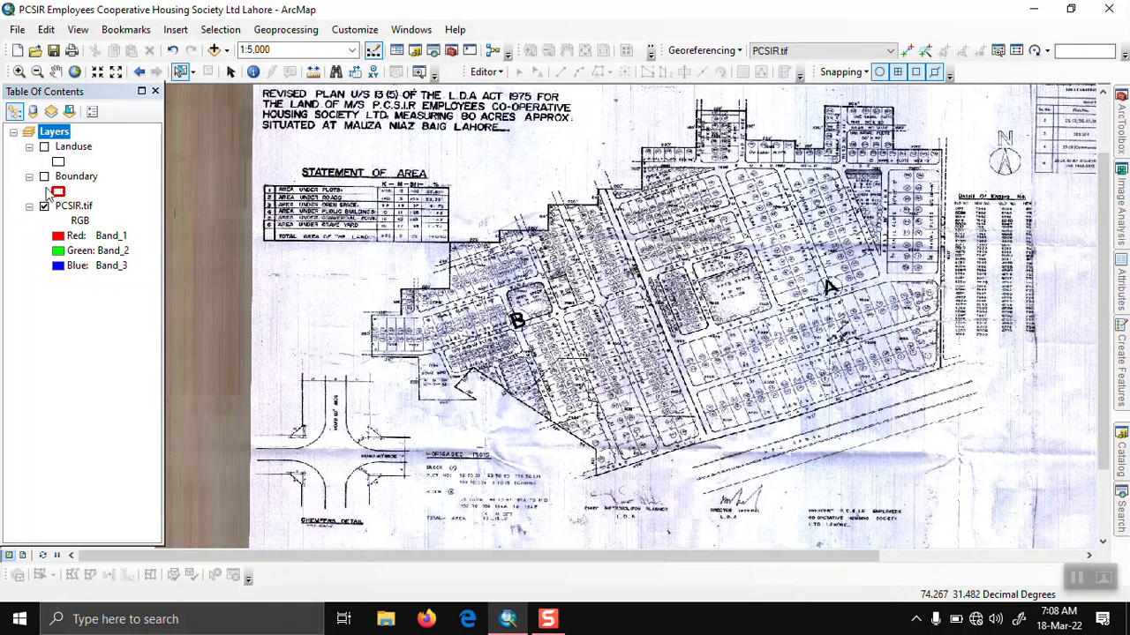
# Step: Hide PCSIR.tif so the Landuse parcels and red Boundary outline show at 1:4,000
pyautogui.click(44, 176)
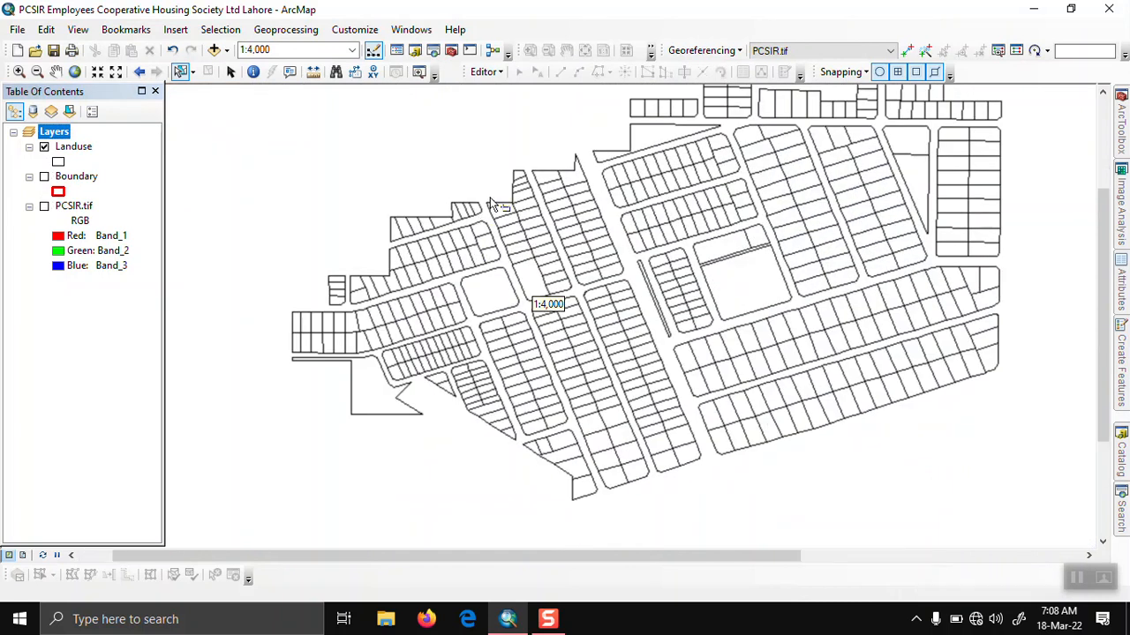
pyautogui.click(44, 176)
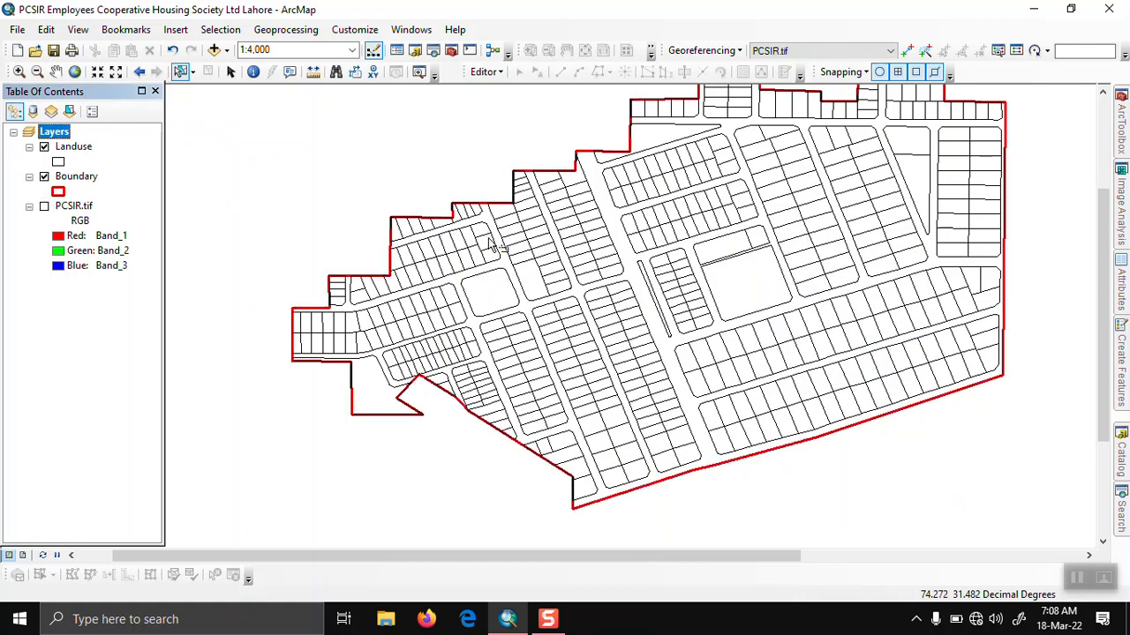
pyautogui.moveTo(132, 235)
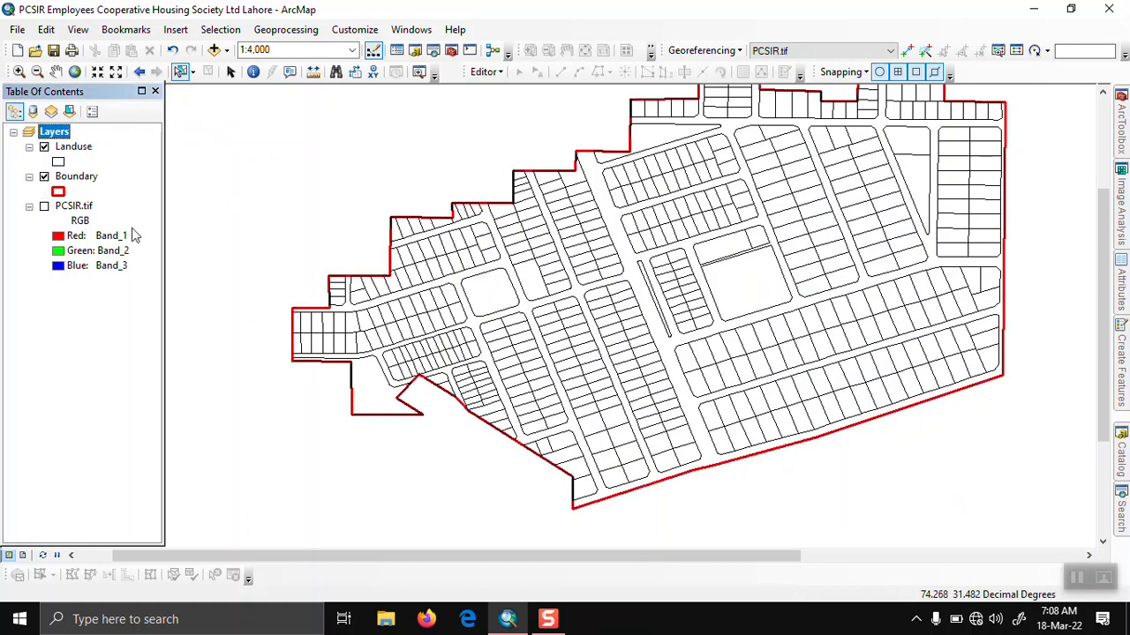
pyautogui.moveTo(374, 275)
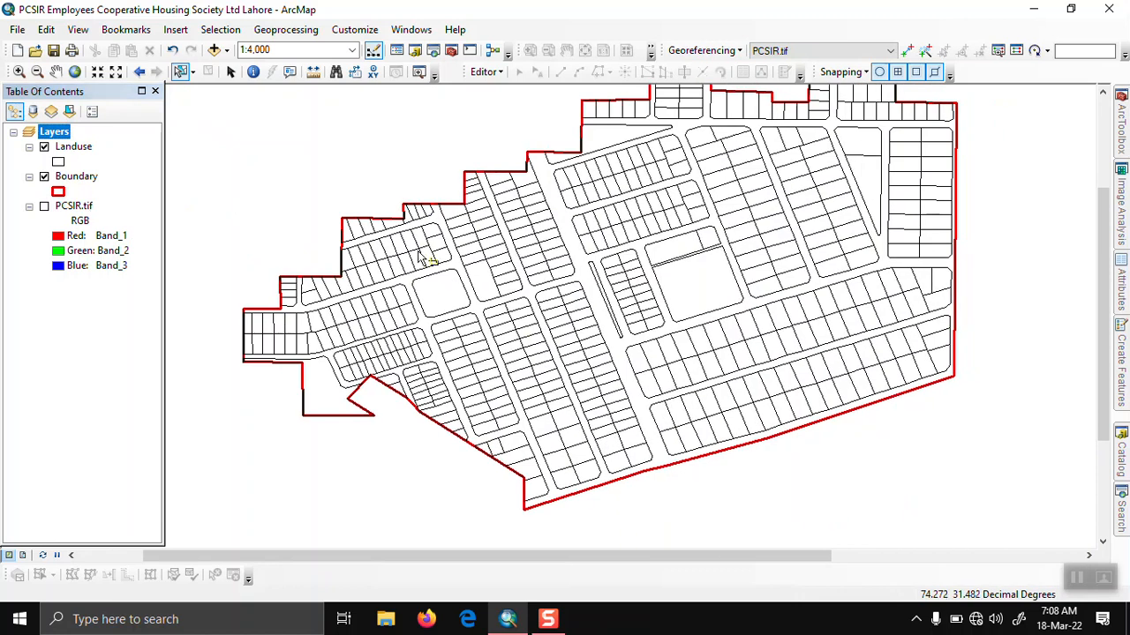
pyautogui.moveTo(545, 325)
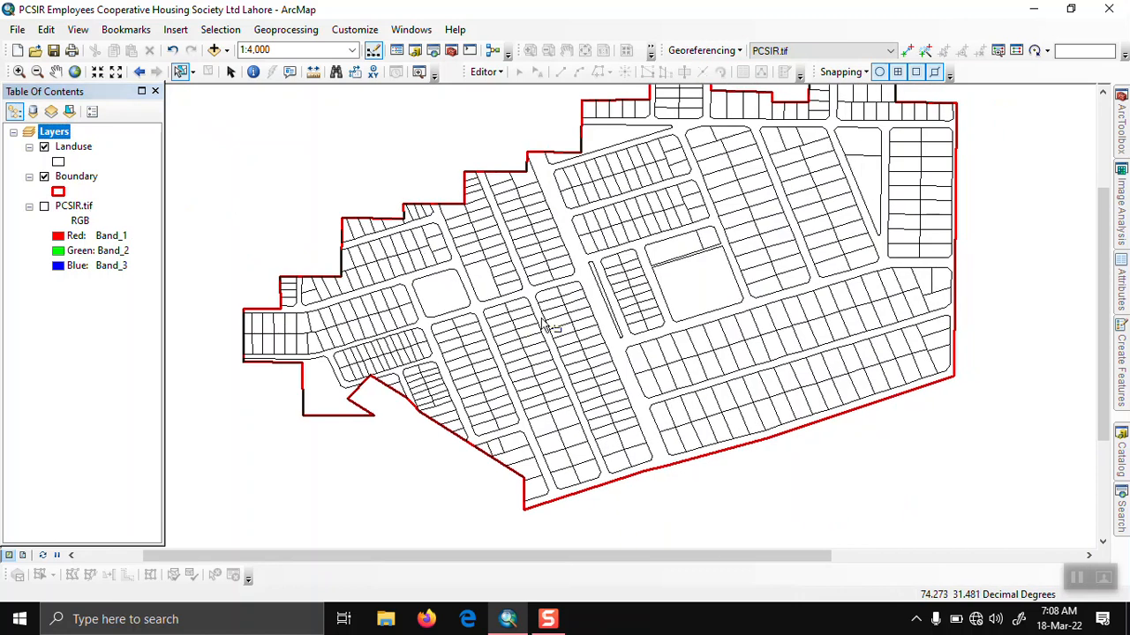
pyautogui.moveTo(741, 420)
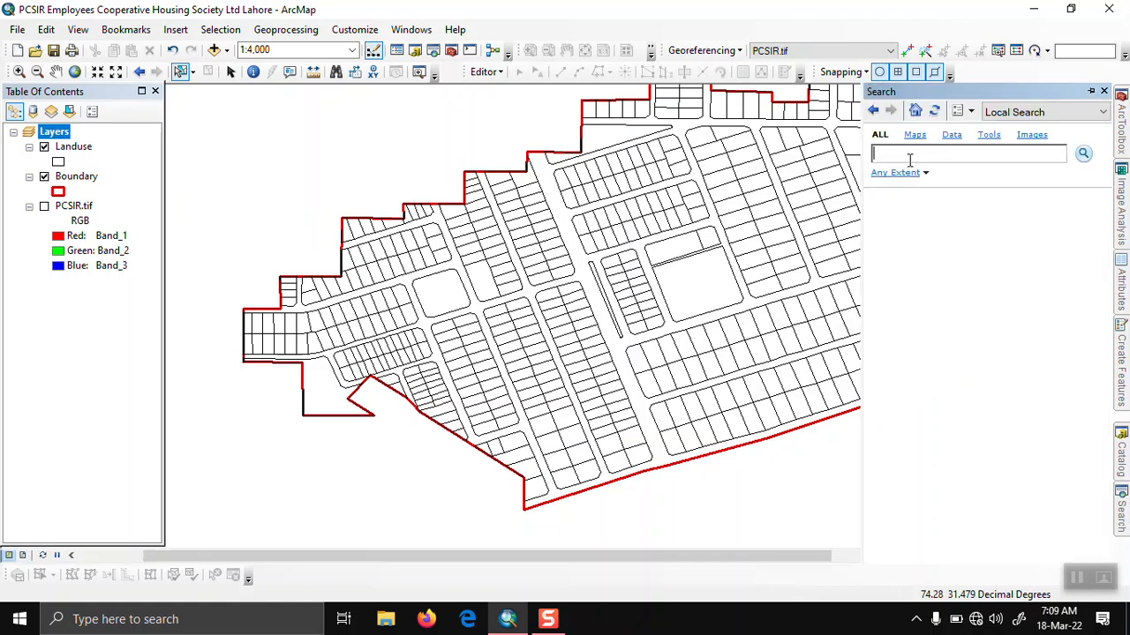
# Step: Search for 'erase' and locate the Erase (Analysis) geoprocessing tool
pyautogui.write('erase')
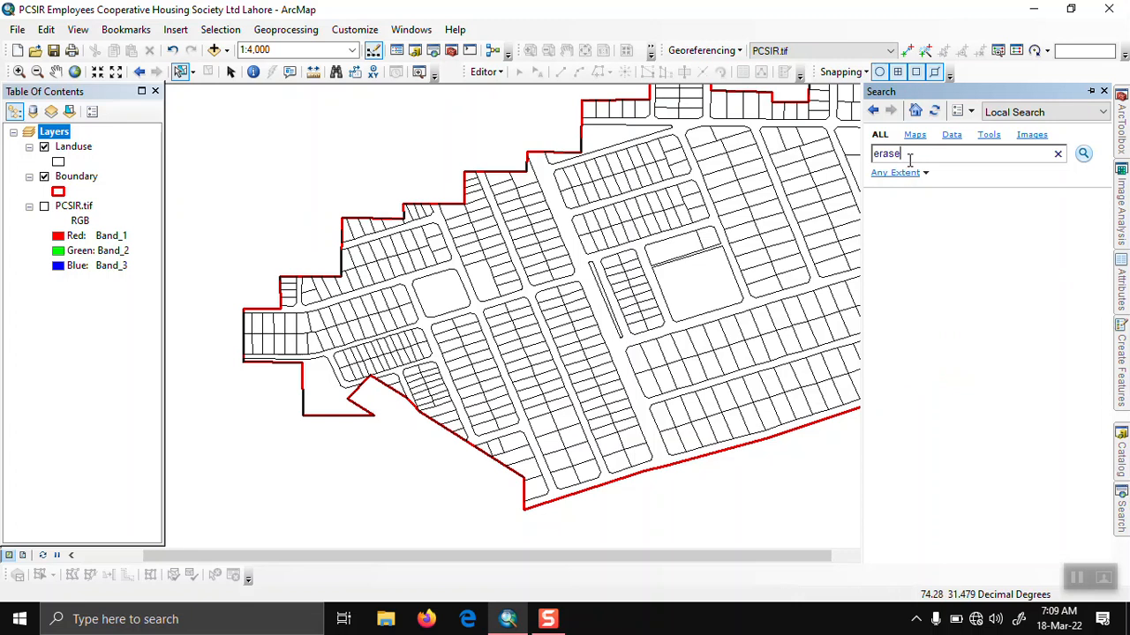
pyautogui.click(1084, 152)
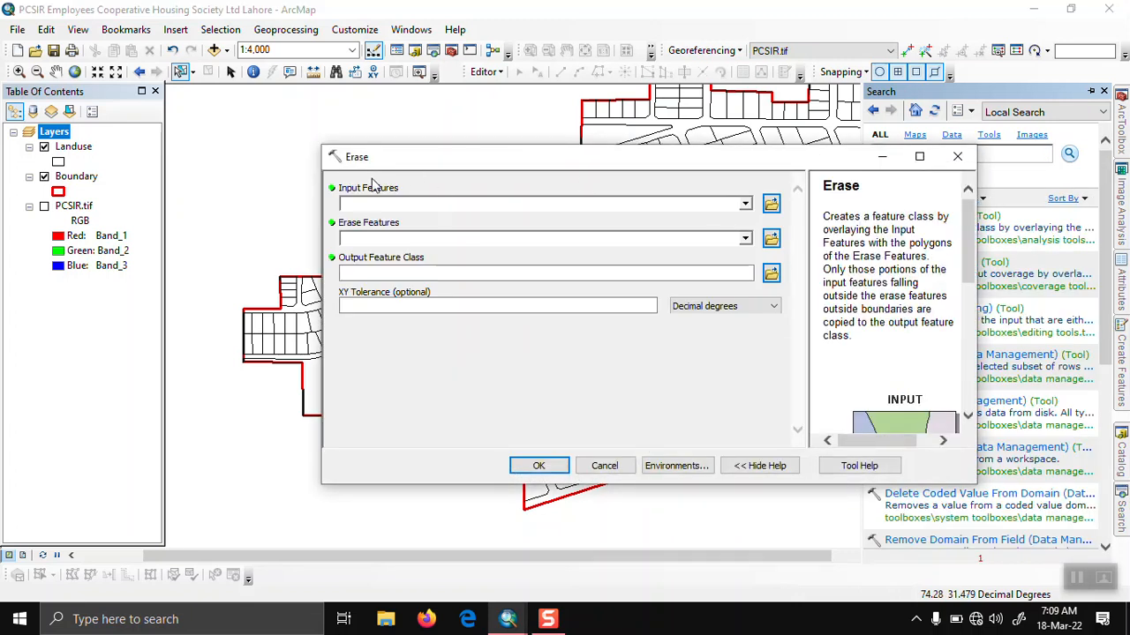
# Step: Set Input Features to Boundary and Erase Features to Landuse
pyautogui.click(745, 205)
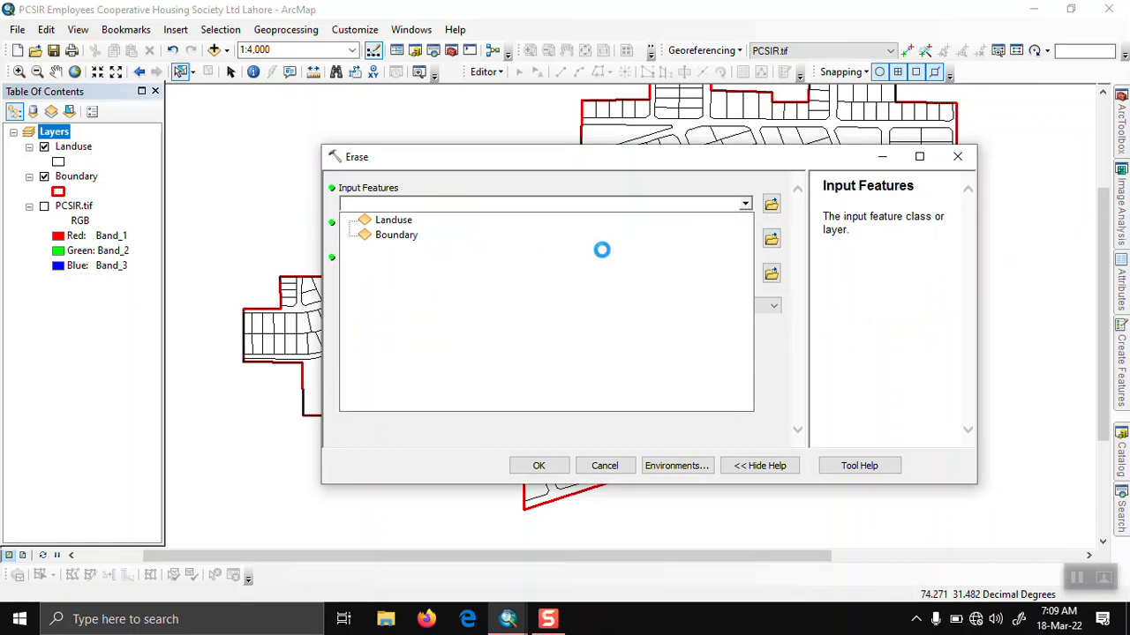
pyautogui.click(396, 235)
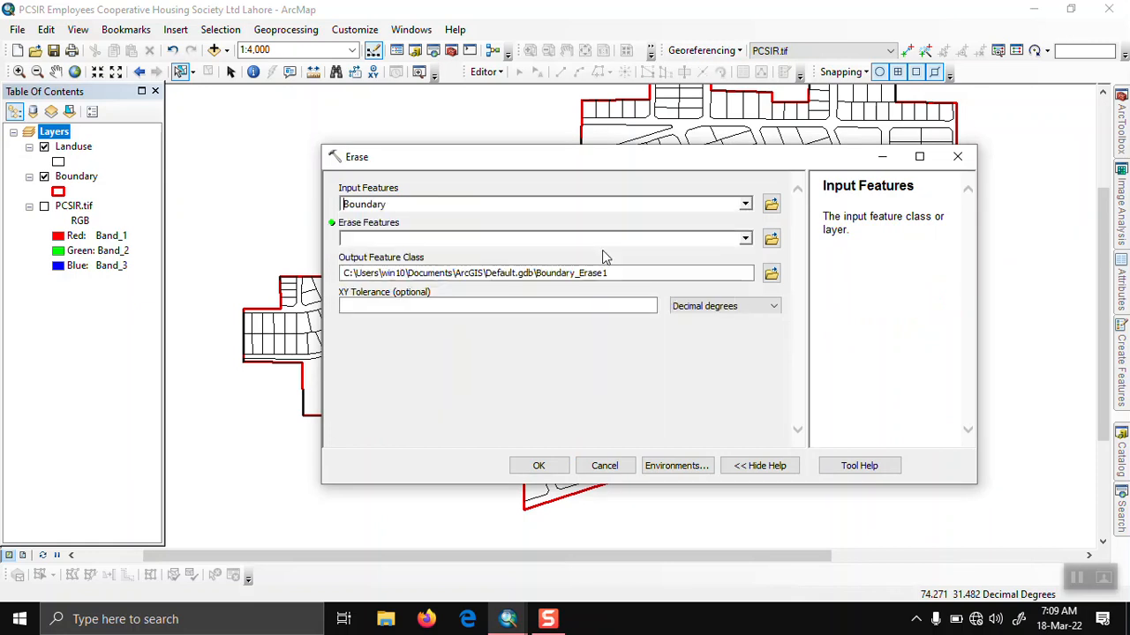
pyautogui.click(745, 238)
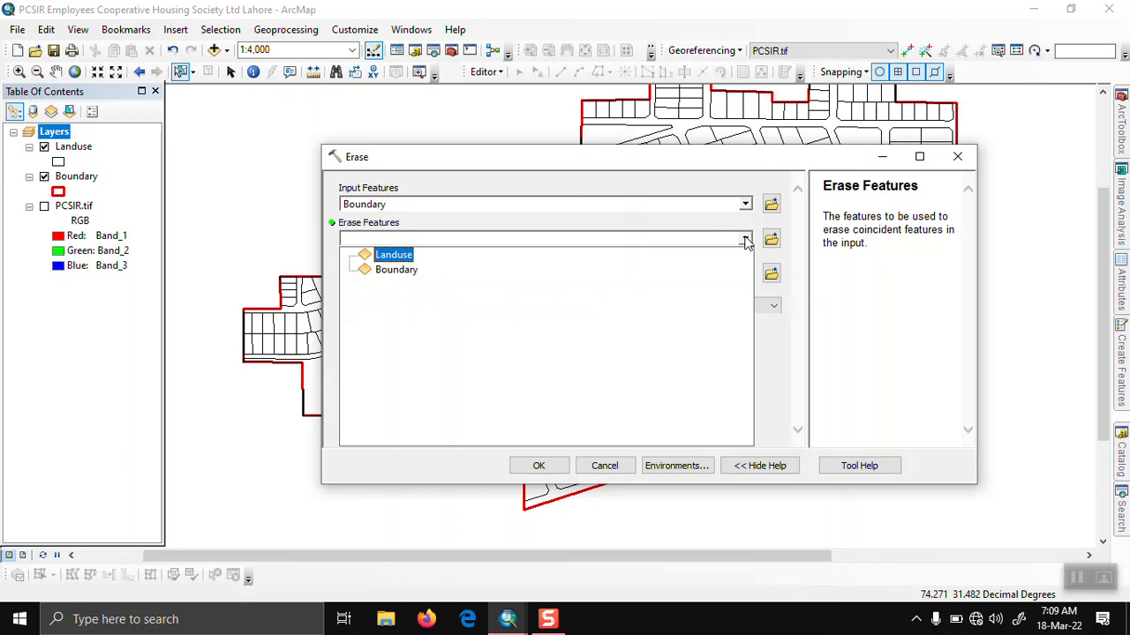
pyautogui.click(393, 255)
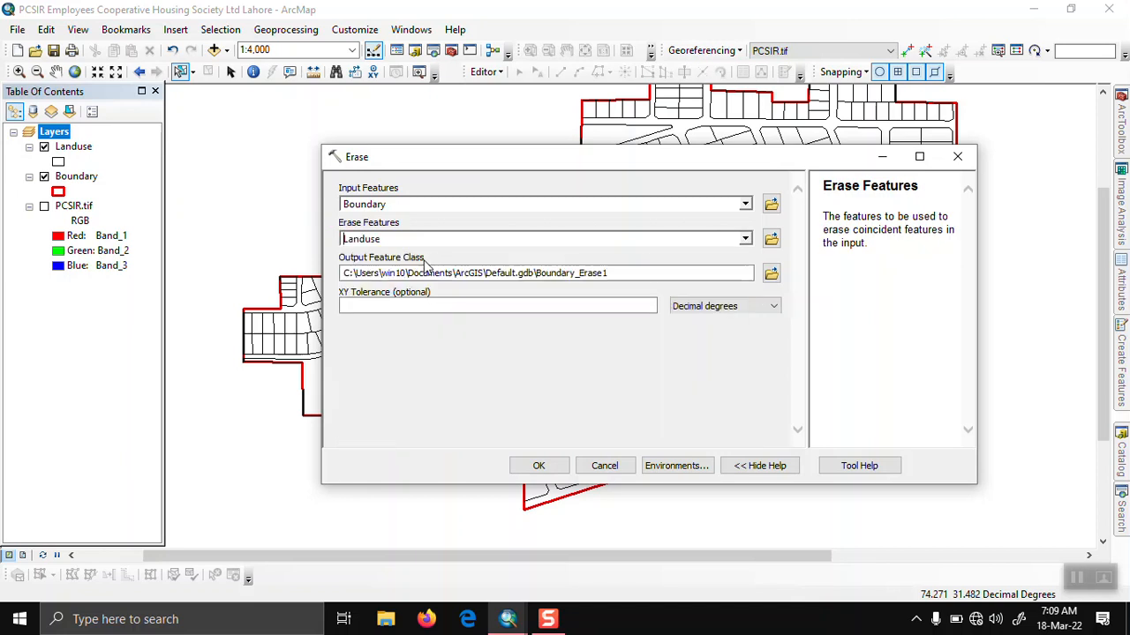
# Step: Name the output feature class Road in Default.gdb and run the Erase
pyautogui.click(656, 272)
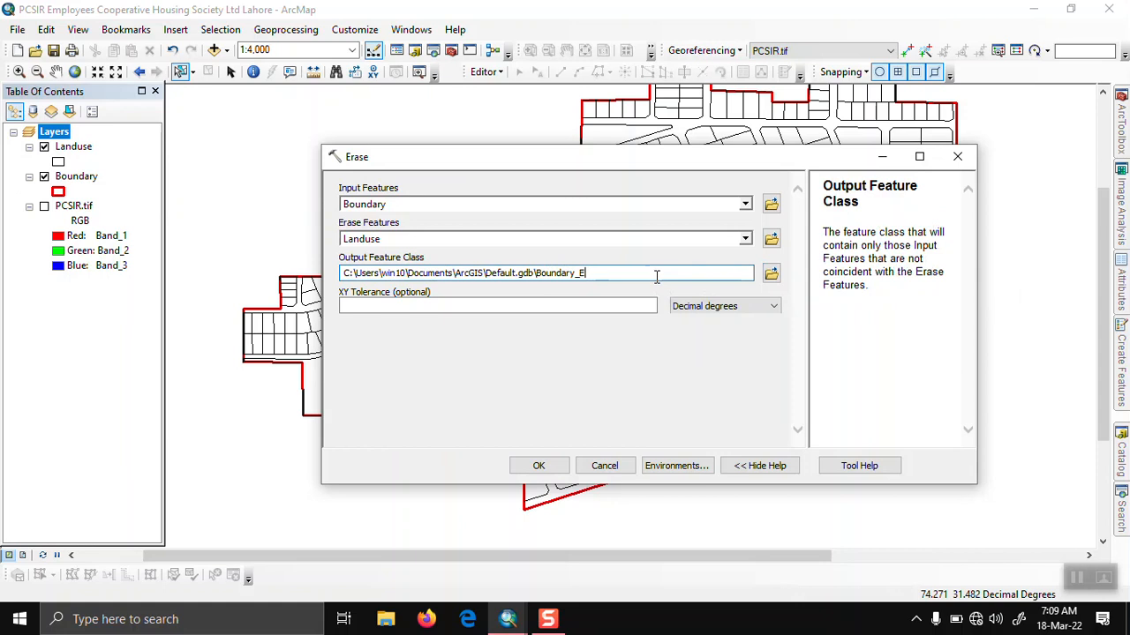
pyautogui.press('Backspace')
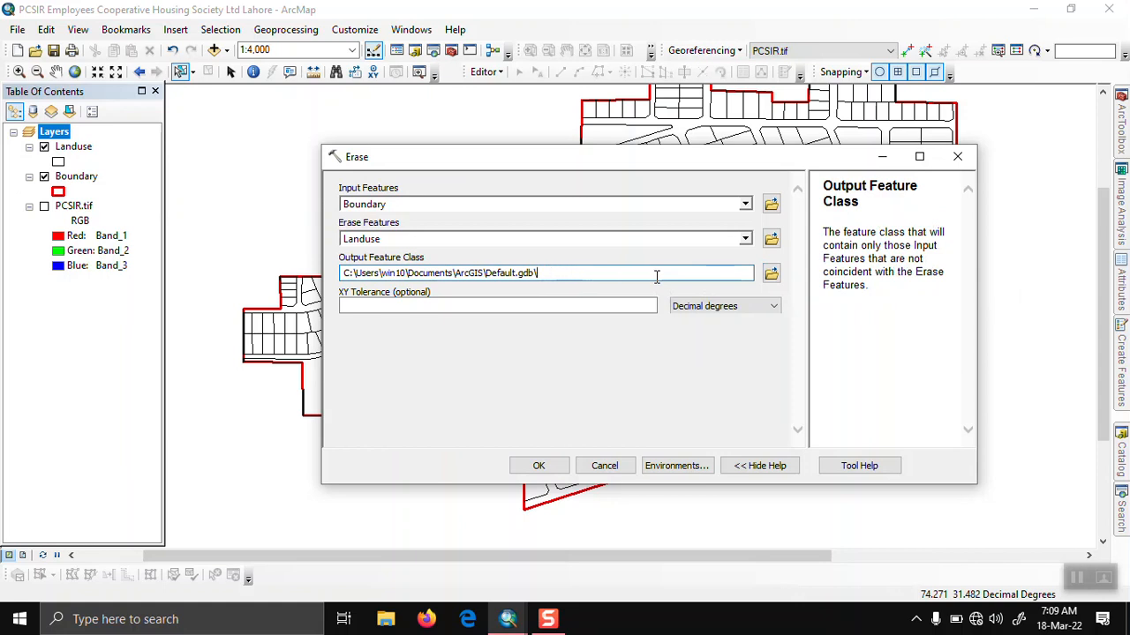
pyautogui.write('Road')
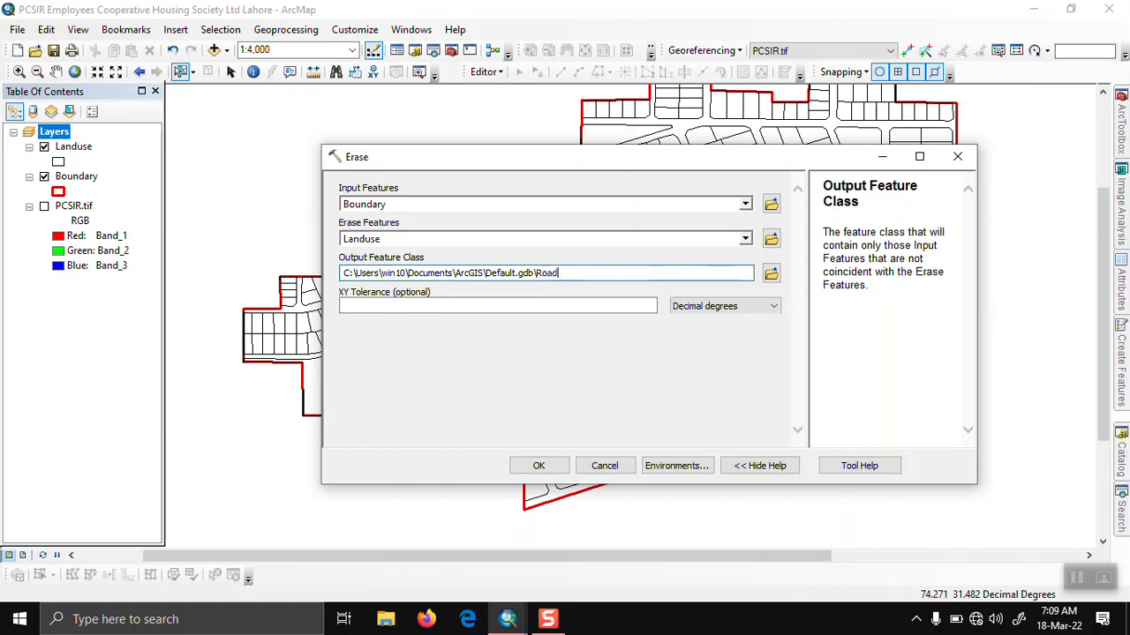
pyautogui.click(538, 466)
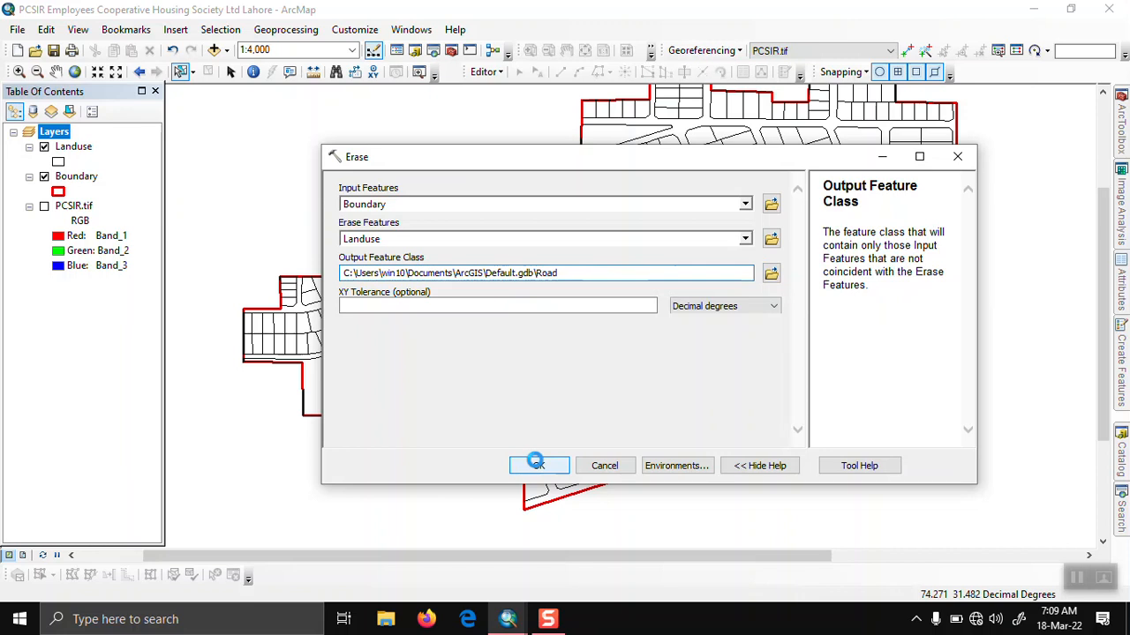
pyautogui.click(537, 466)
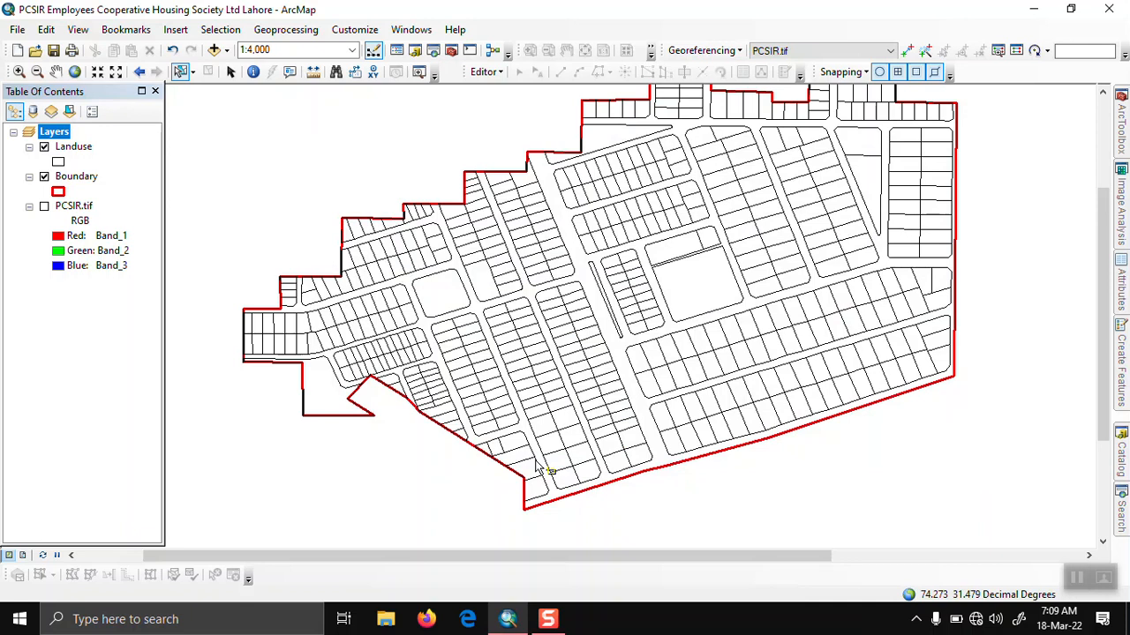
pyautogui.moveTo(722, 395)
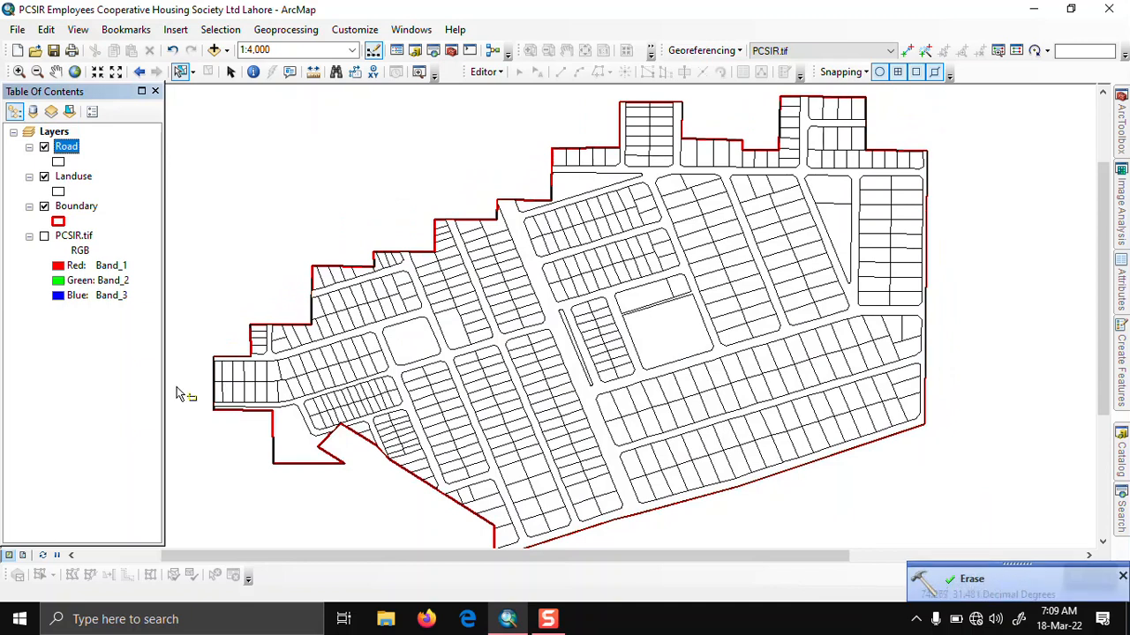
# Step: Hide Landuse and Boundary to show Road alone and bring up its Symbol Selector
pyautogui.click(44, 176)
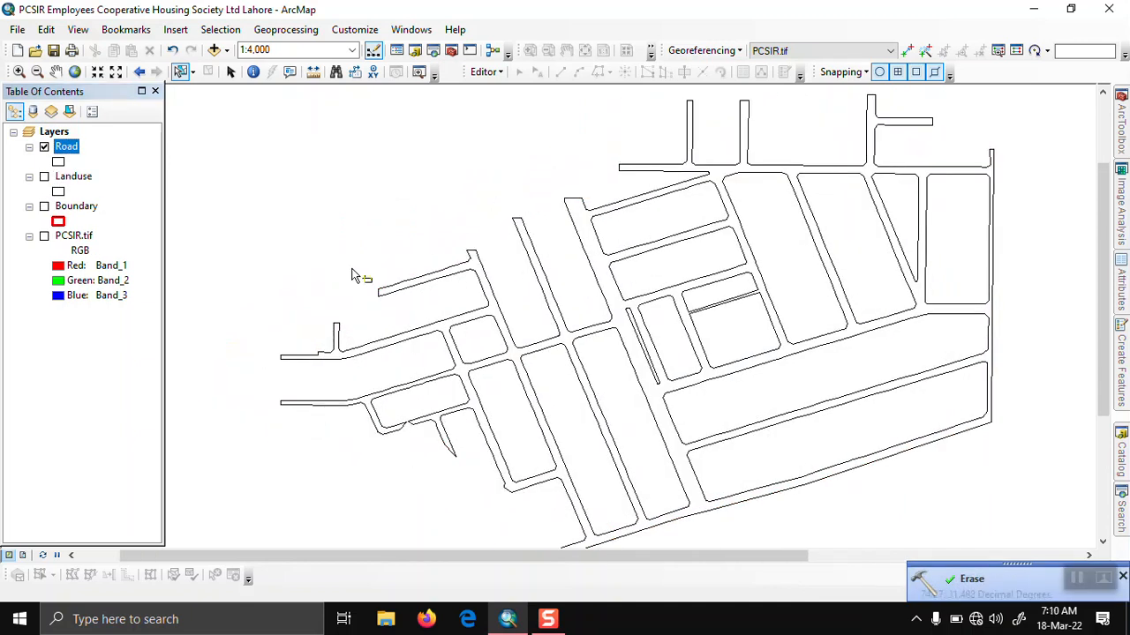
pyautogui.click(57, 162)
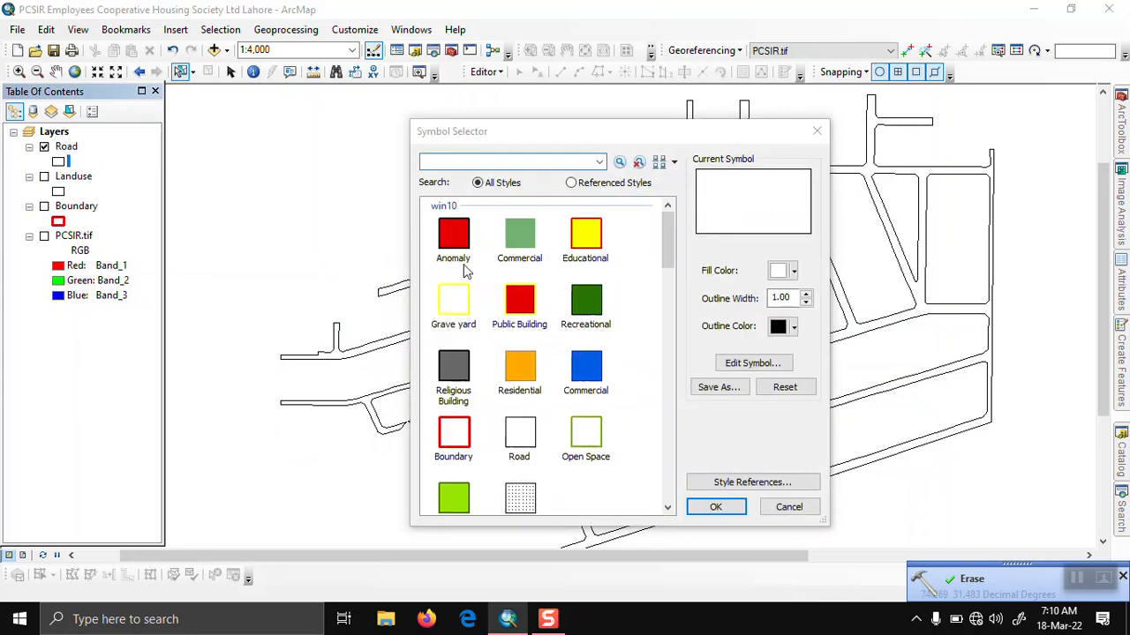
# Step: Apply a yellow fill with a red outline of width 2 to the Road symbol
pyautogui.scroll(-3)
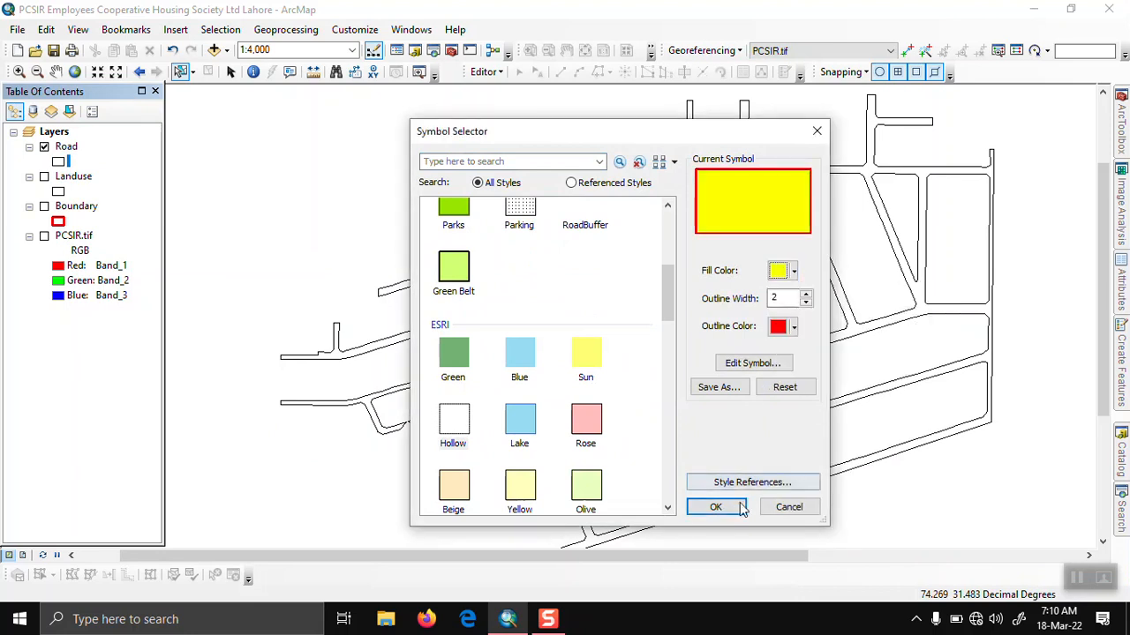
pyautogui.click(714, 507)
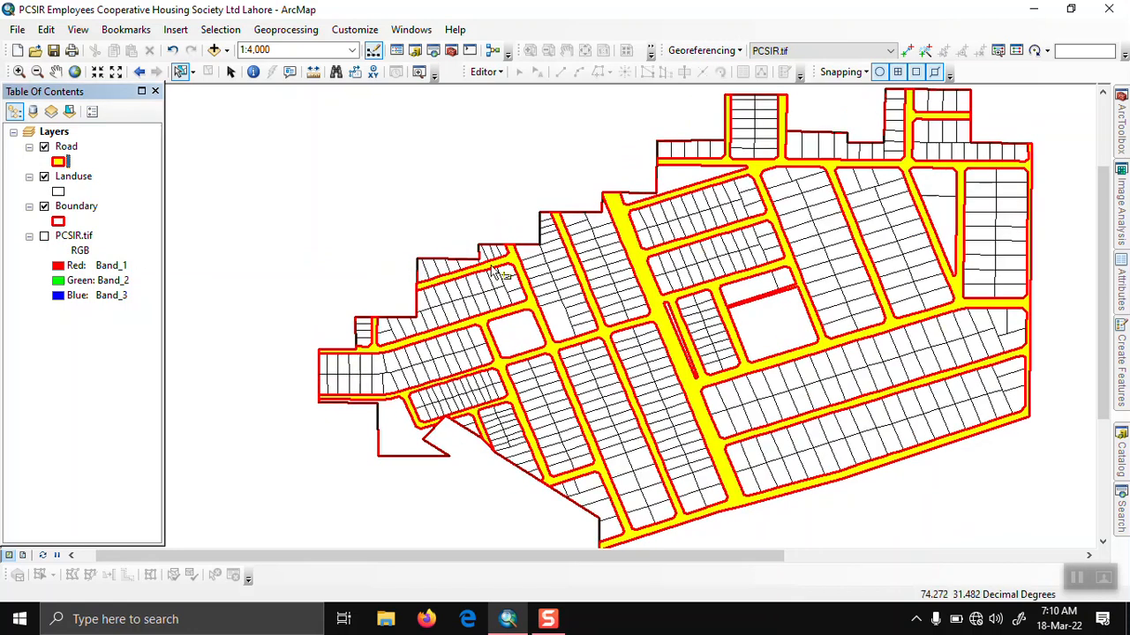
# Step: Hide the Landuse parcels and show PCSIR.tif beneath the yellow roads
pyautogui.click(44, 177)
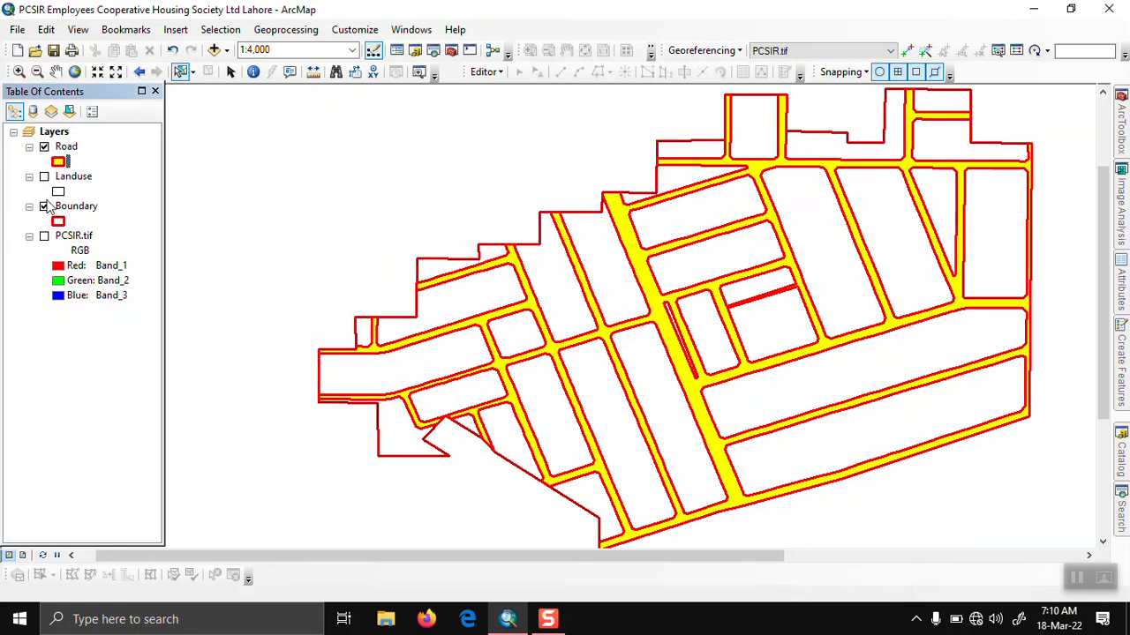
pyautogui.click(44, 237)
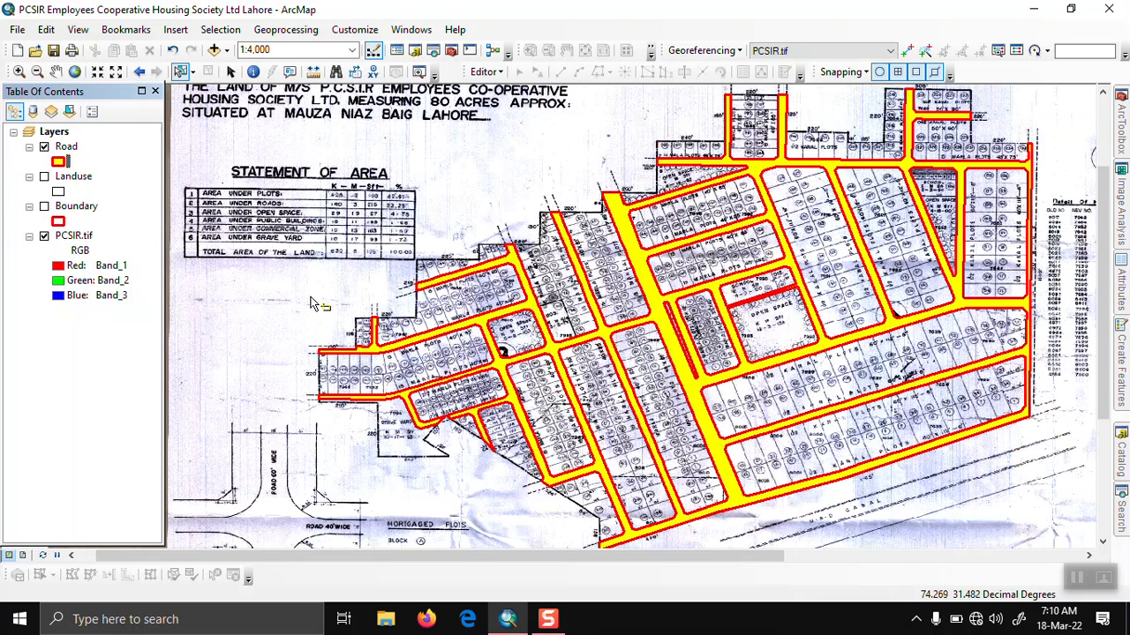